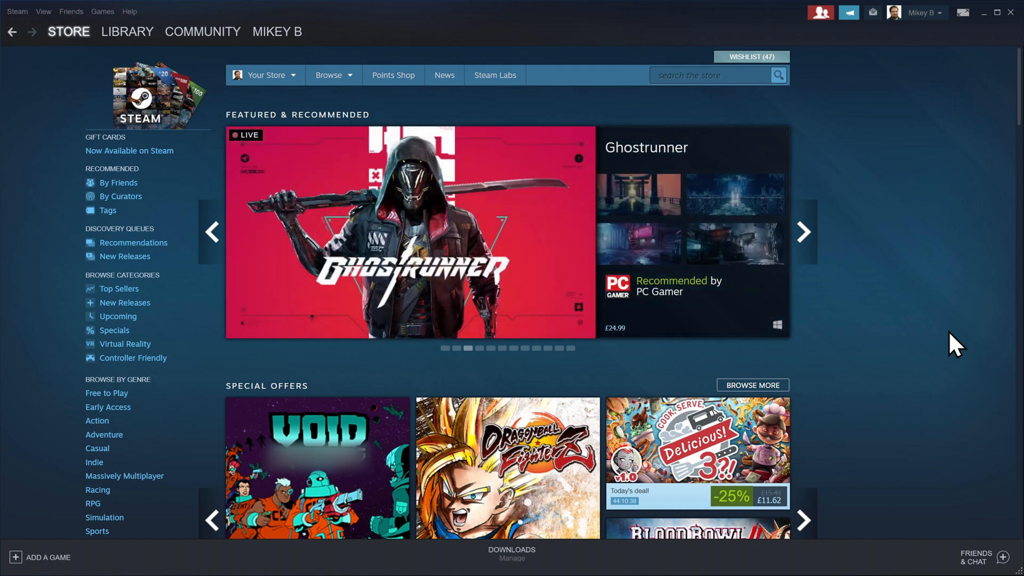
- Search the store for Blender and scroll its store page to the free 'Use Blender' offer
{"action": "type", "text": "B"}
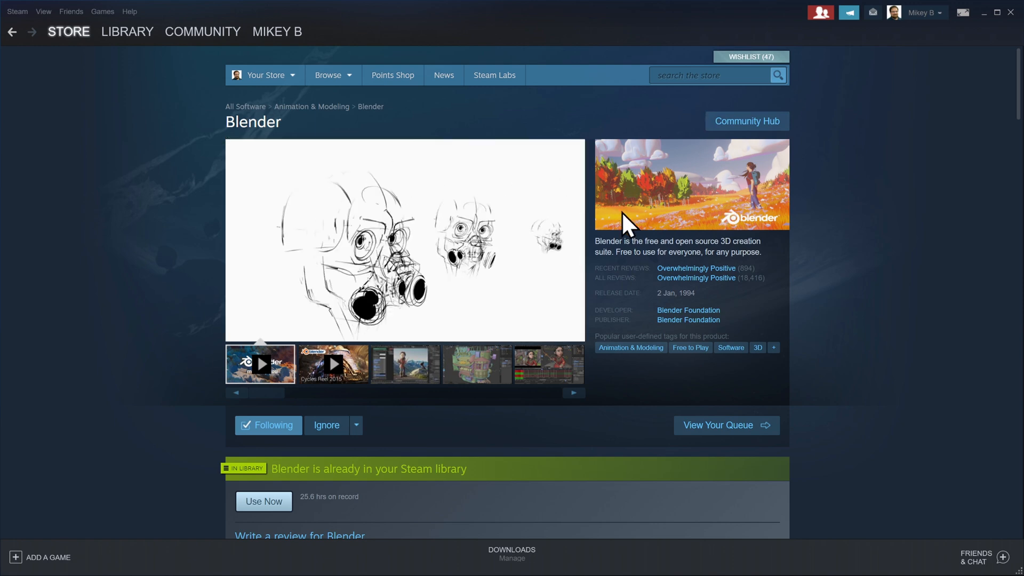
{"action": "scroll", "scroll_direction": "down", "scroll_amount": 3}
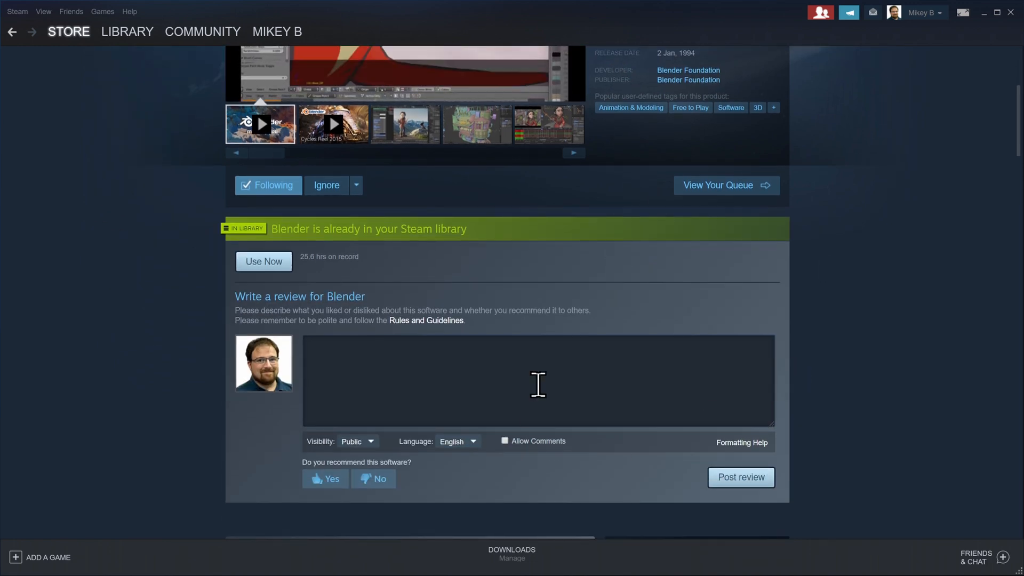
{"action": "scroll", "scroll_direction": "down", "scroll_amount": 3}
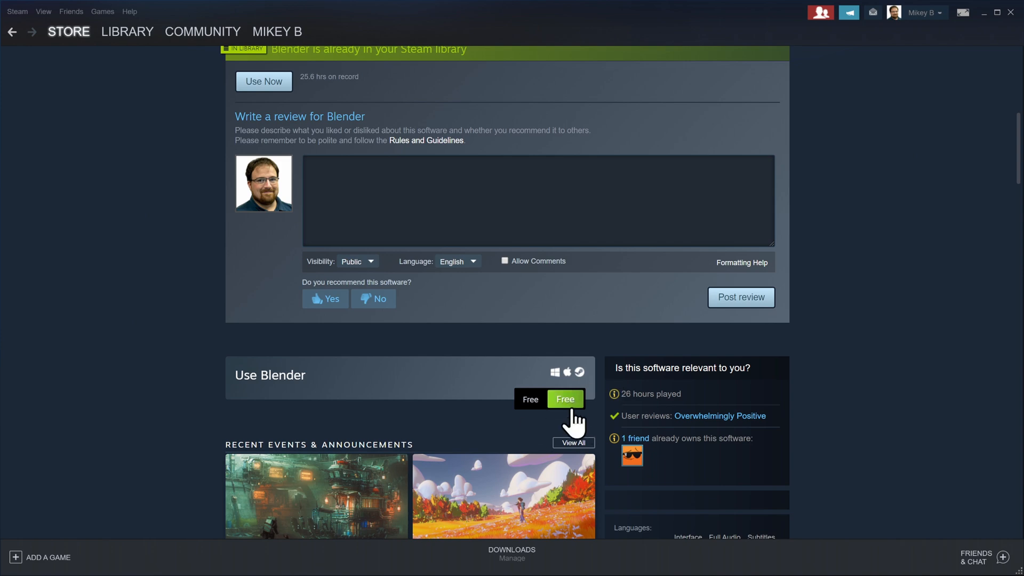
{"action": "scroll", "scroll_direction": "down", "scroll_amount": 3}
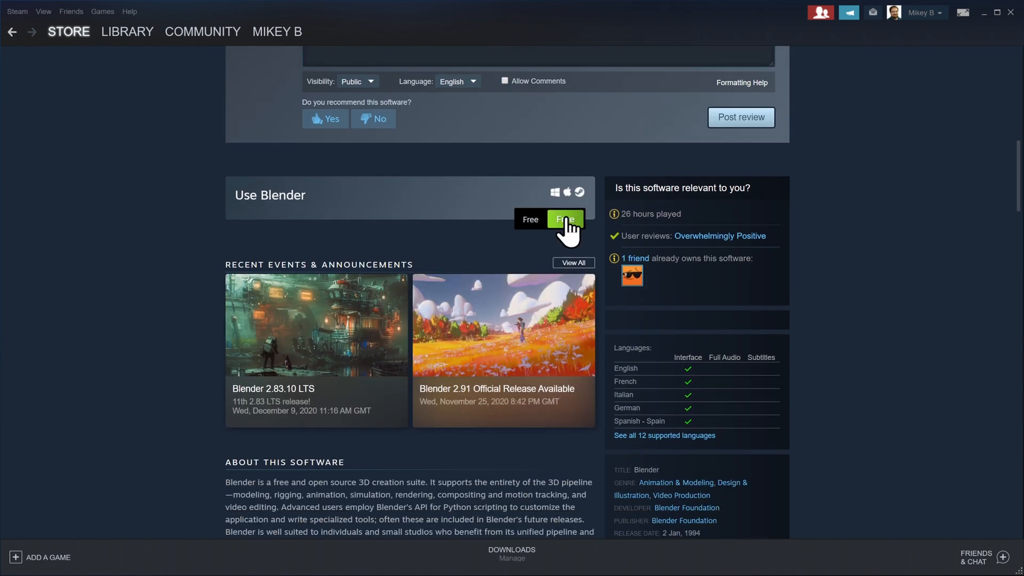
- Install Blender for free under D:\SteamLibrary and close the install dialog
{"action": "left_click", "coordinate": [564, 219]}
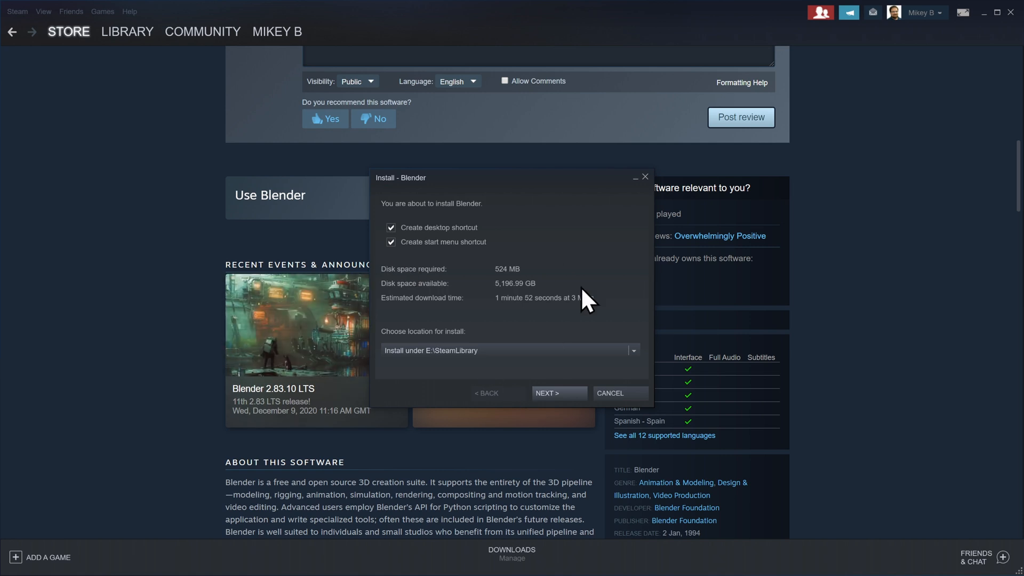
{"action": "left_click", "coordinate": [631, 350]}
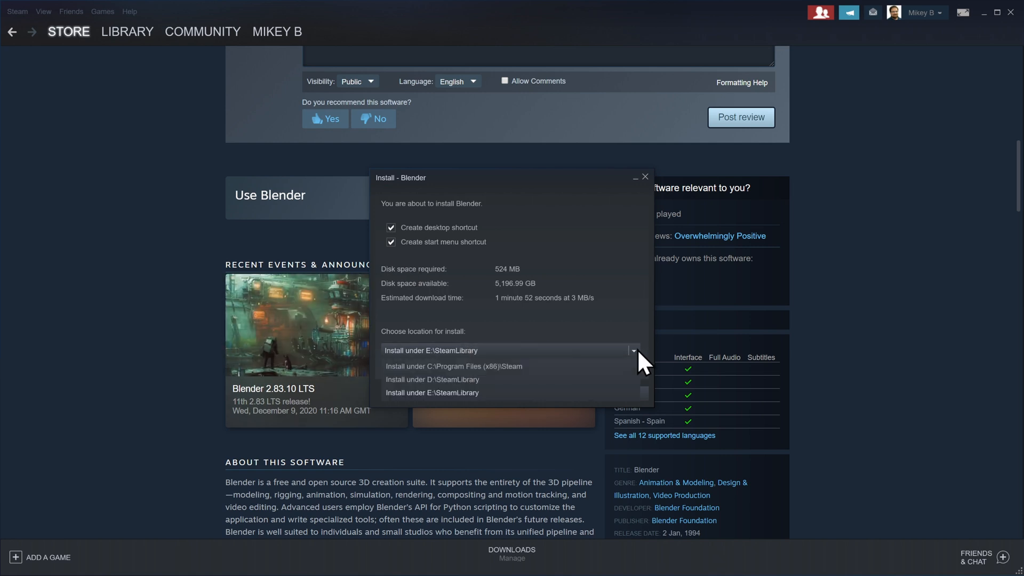
{"action": "left_click", "coordinate": [433, 380]}
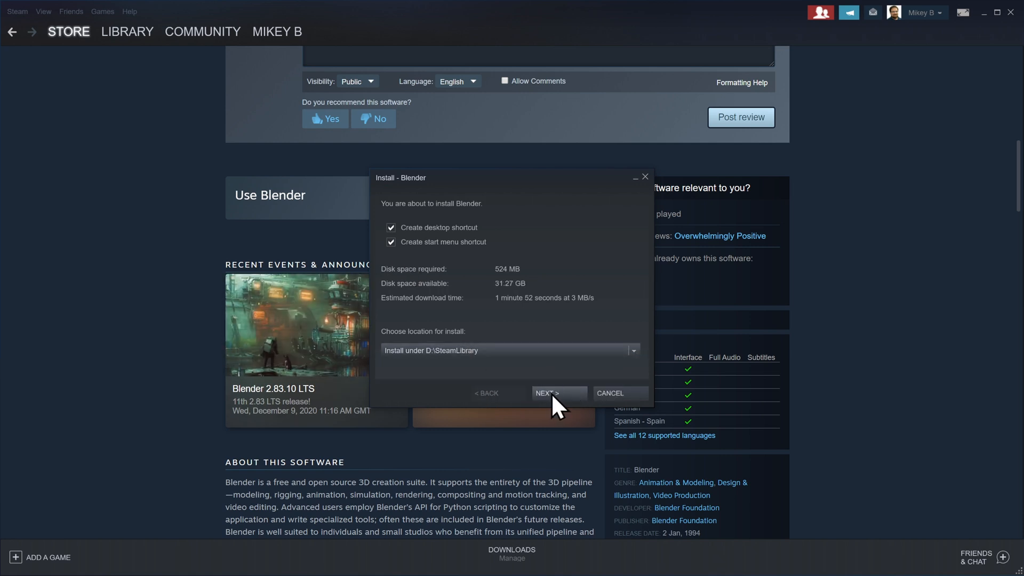
{"action": "left_click", "coordinate": [559, 393]}
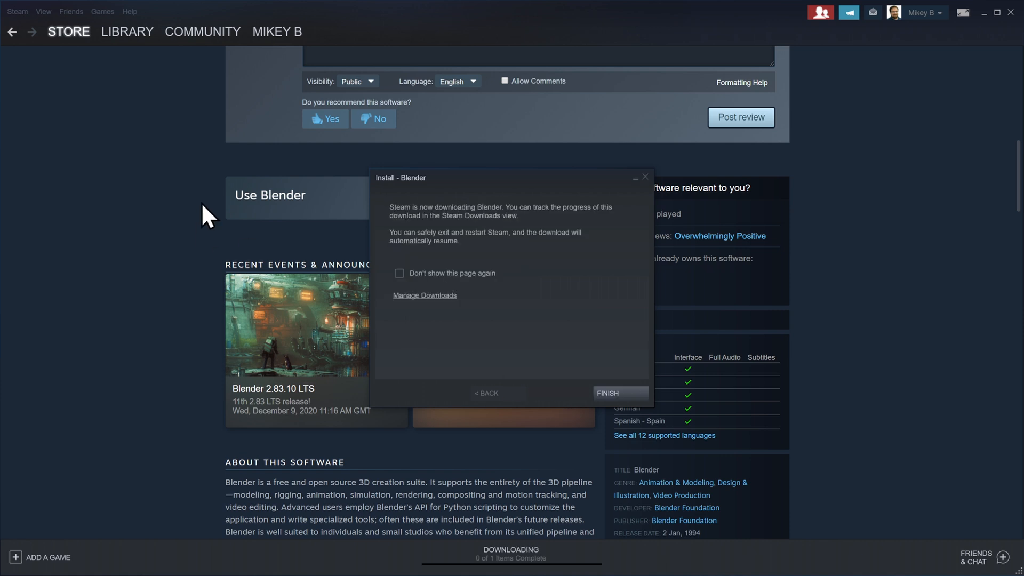
{"action": "mouse_move", "coordinate": [610, 405]}
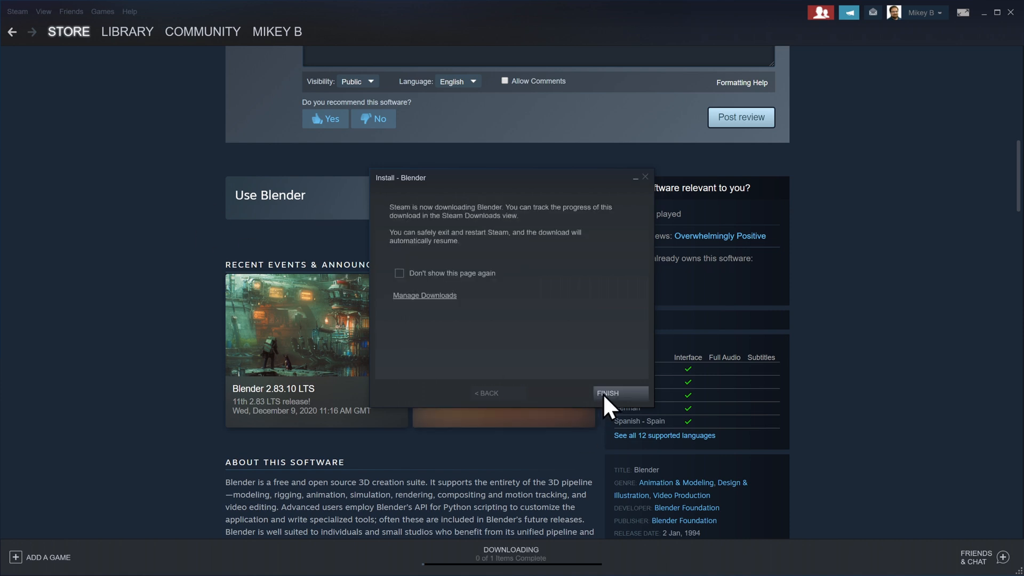
{"action": "left_click", "coordinate": [619, 392]}
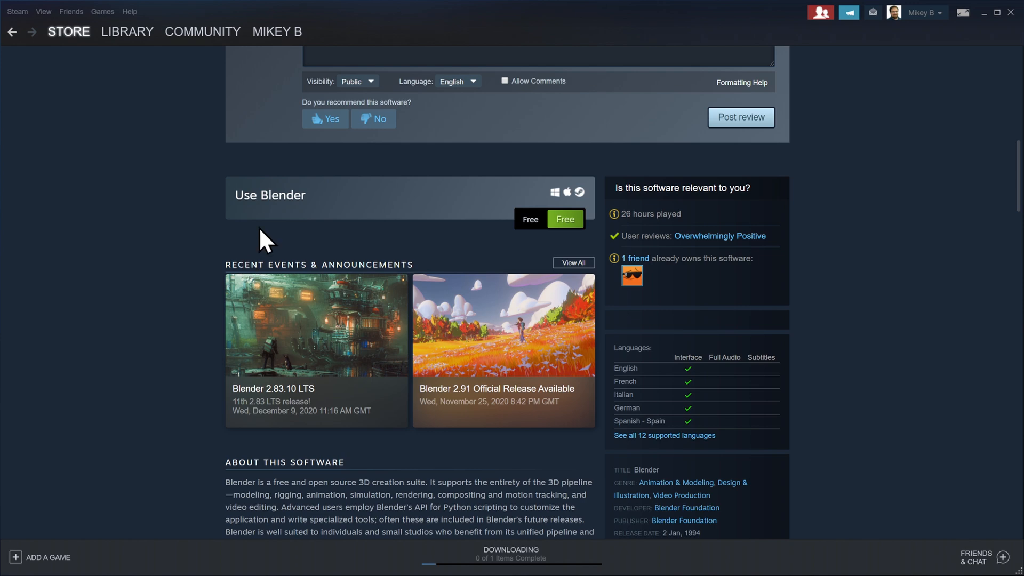
- Scroll the Blender store page, then go to the Library to check download progress
{"action": "scroll", "scroll_direction": "down", "scroll_amount": 3}
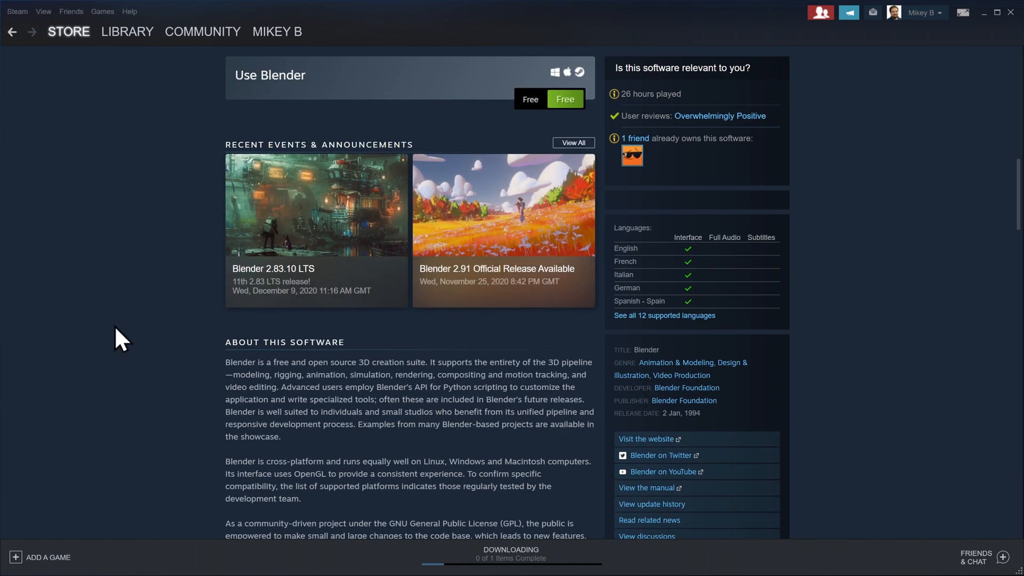
{"action": "scroll", "scroll_direction": "down", "scroll_amount": 3}
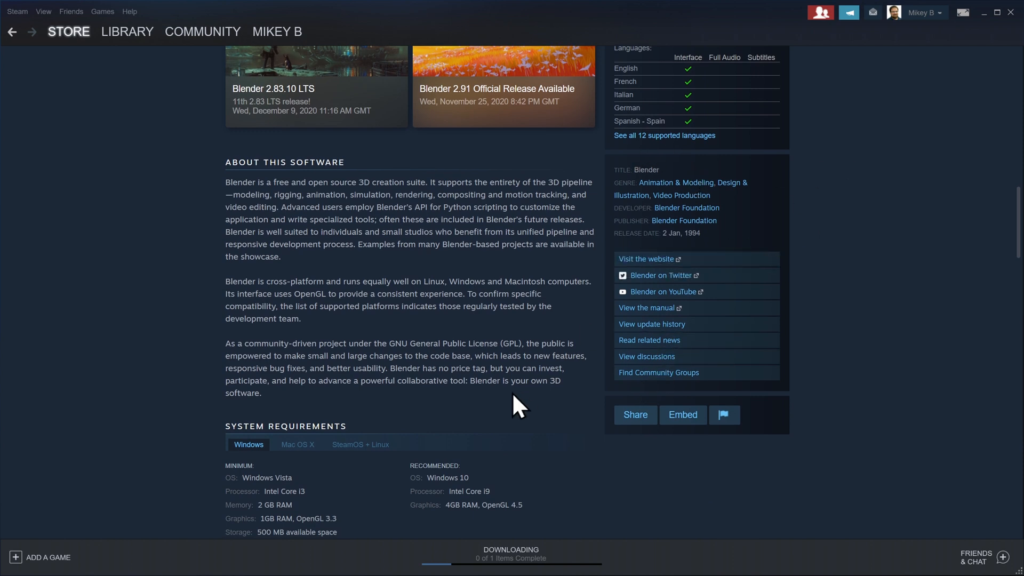
{"action": "scroll", "scroll_direction": "down", "scroll_amount": 3}
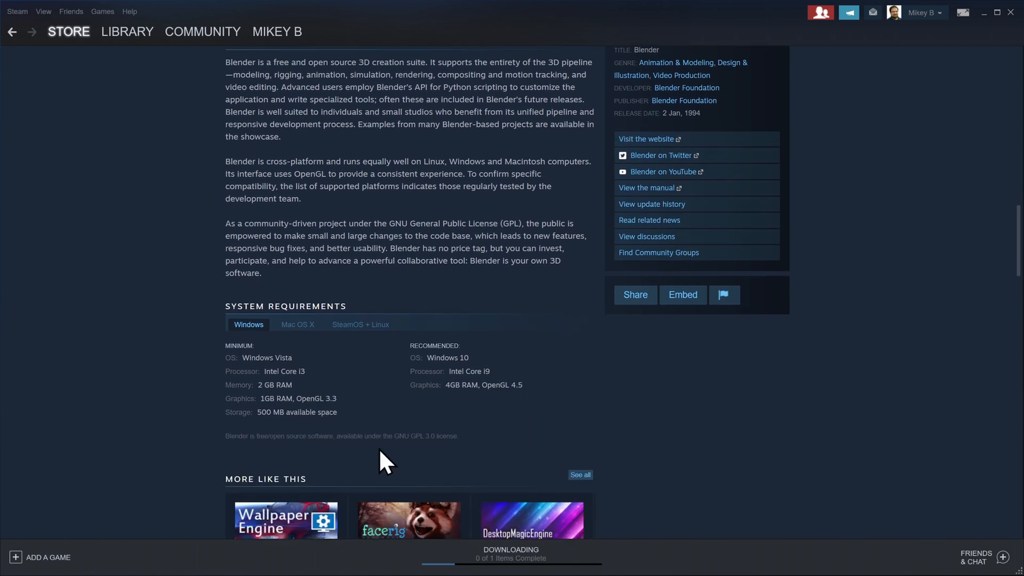
{"action": "mouse_move", "coordinate": [603, 421]}
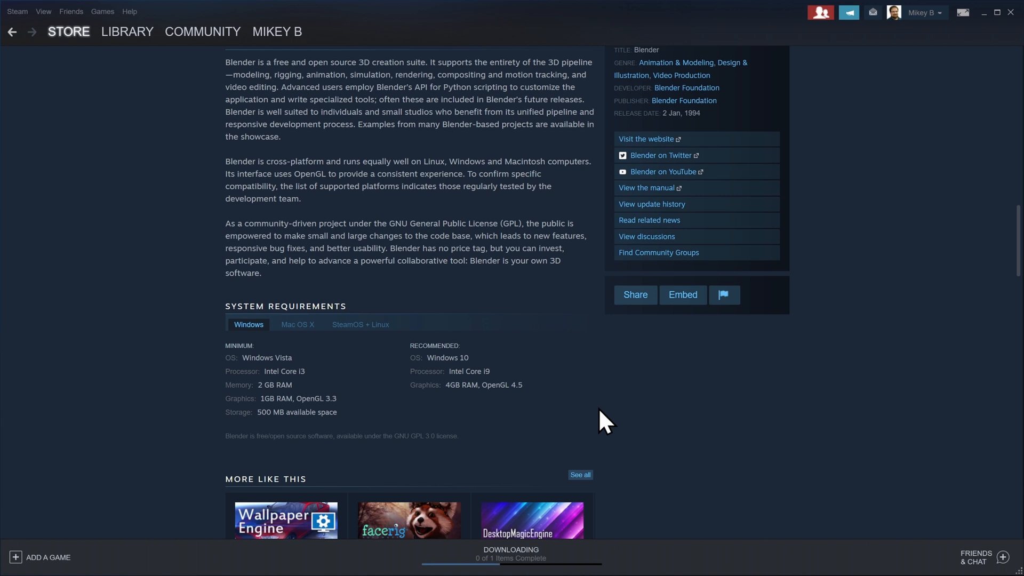
{"action": "scroll", "scroll_direction": "down", "scroll_amount": 3}
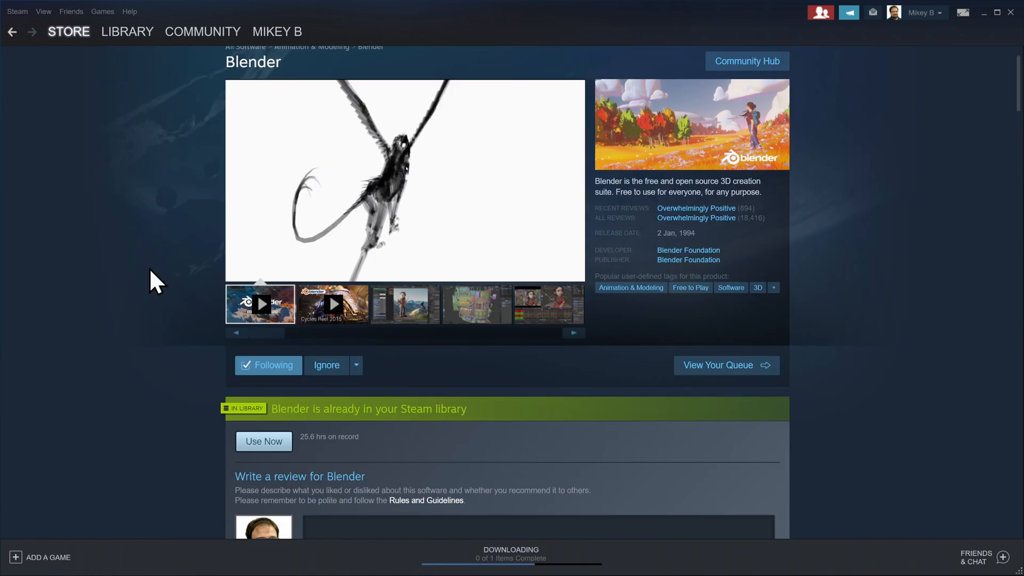
{"action": "left_click", "coordinate": [127, 31]}
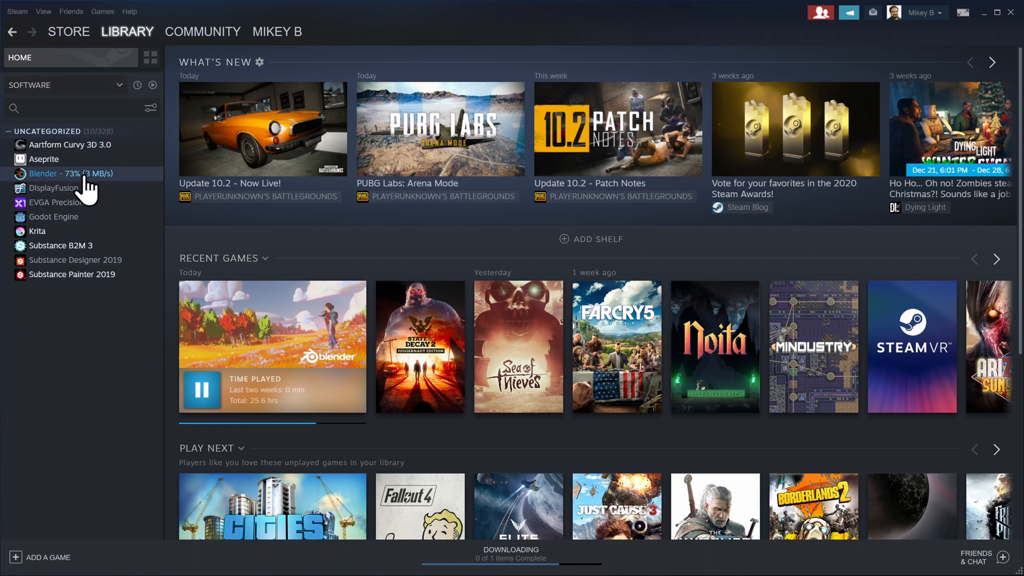
- Open Blender's Properties from the Library and show the Betas settings
{"action": "left_click", "coordinate": [65, 172]}
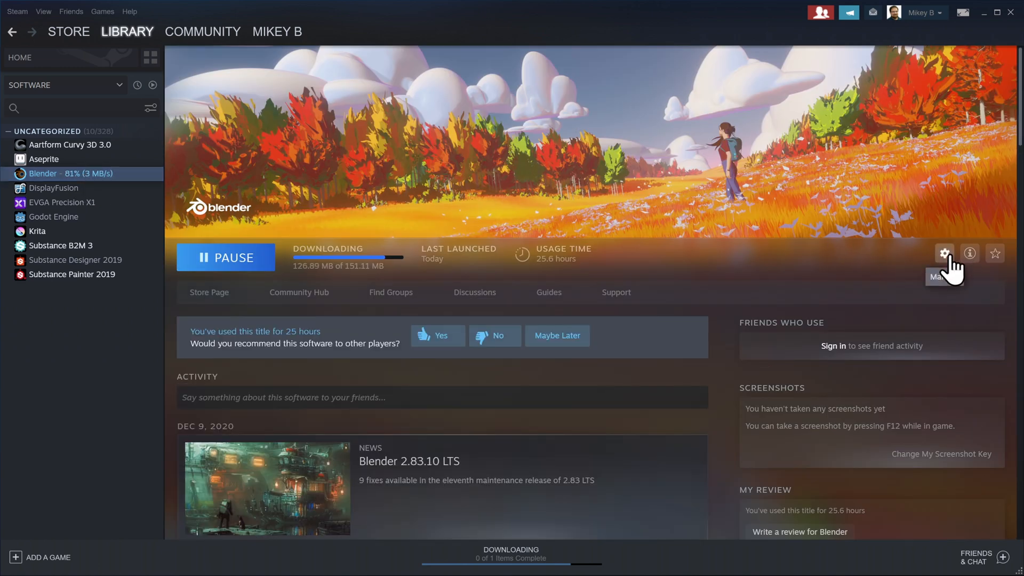
{"action": "left_click", "coordinate": [943, 253]}
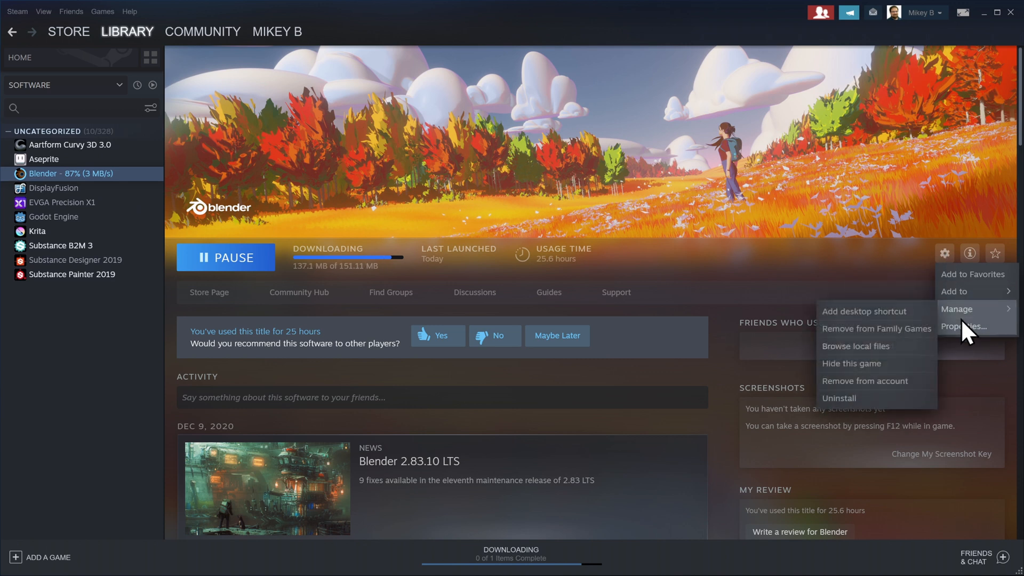
{"action": "right_click", "coordinate": [71, 173]}
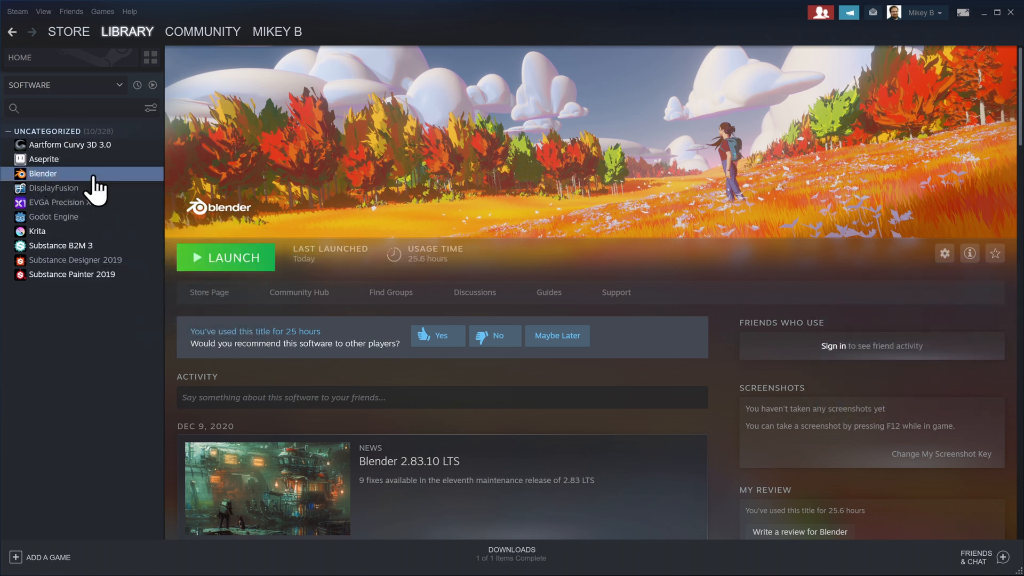
{"action": "left_click", "coordinate": [944, 254]}
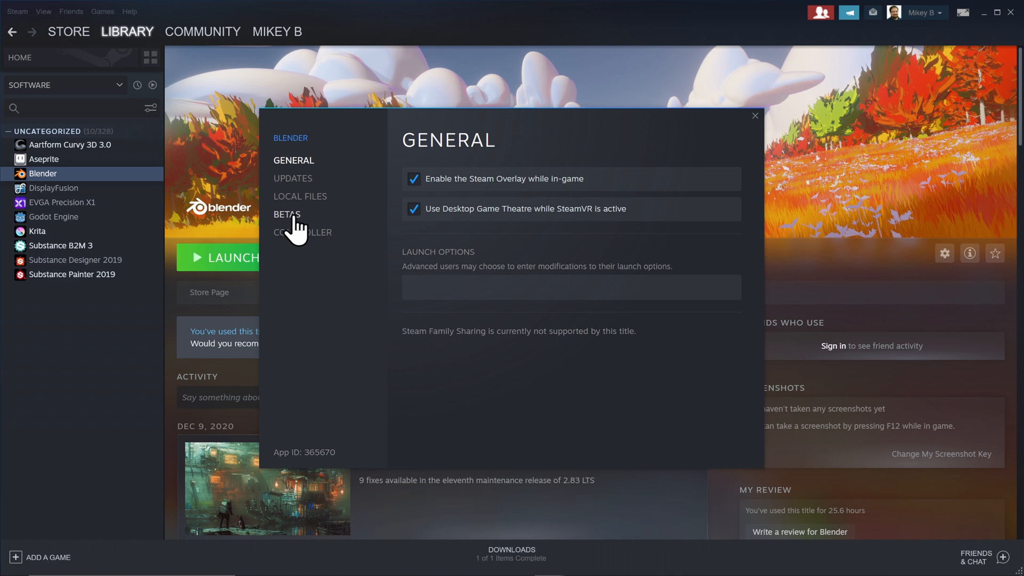
{"action": "left_click", "coordinate": [287, 215]}
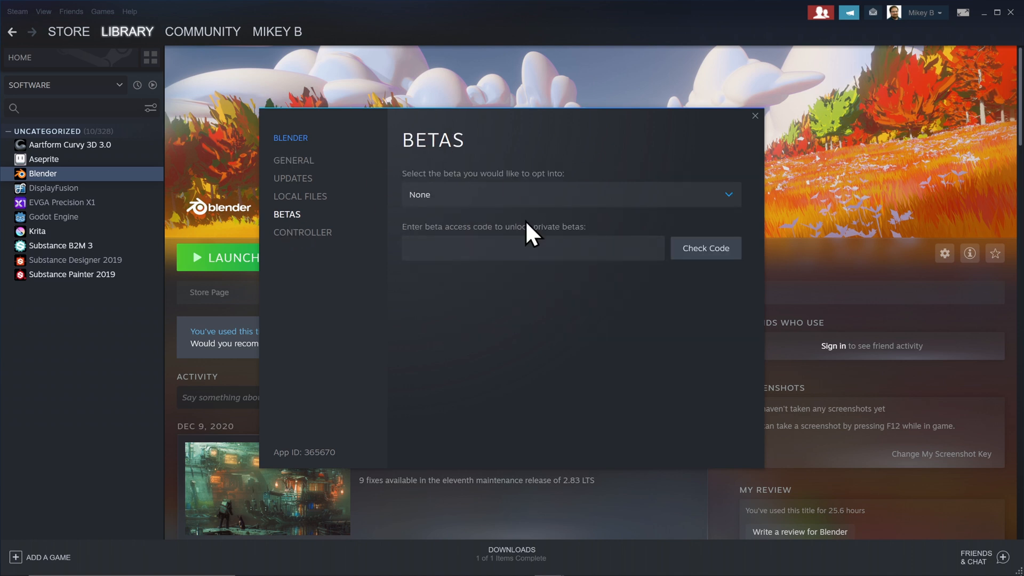
{"action": "mouse_move", "coordinate": [617, 214]}
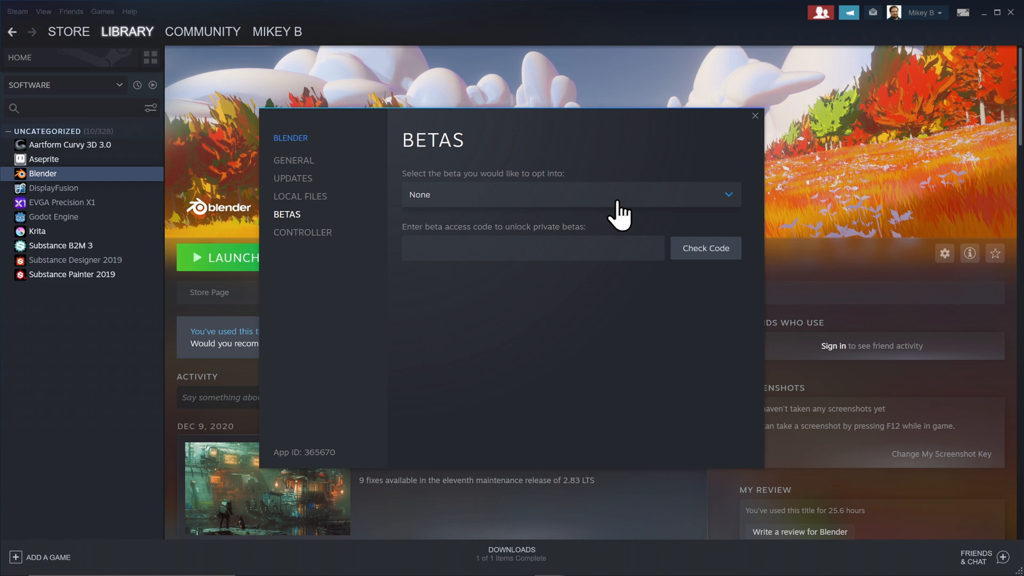
{"action": "mouse_move", "coordinate": [614, 210]}
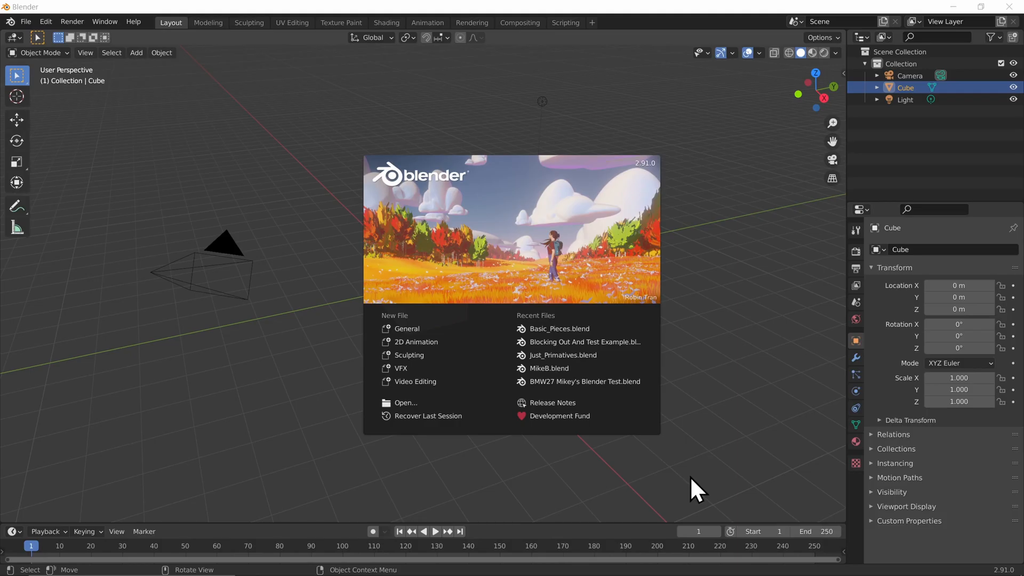
{"action": "mouse_move", "coordinate": [654, 181]}
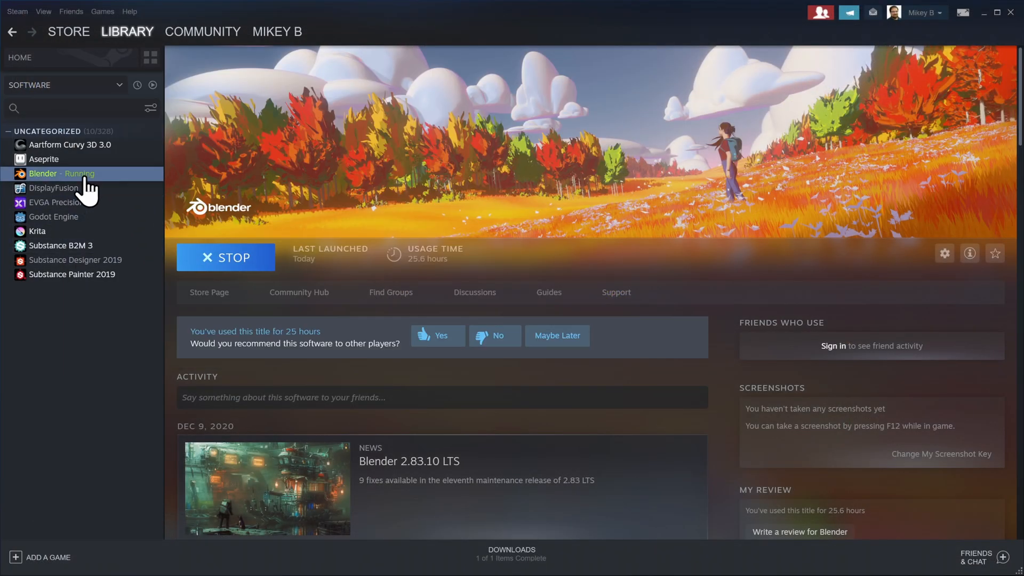
- Opt Blender into the 2.83lts beta branch in Properties and close the window
{"action": "left_click", "coordinate": [225, 257]}
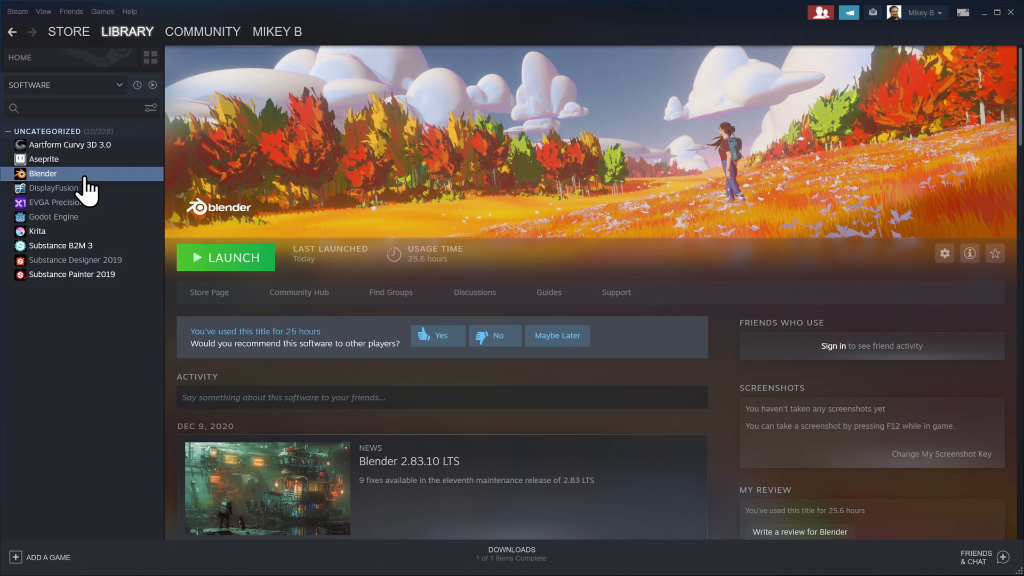
{"action": "right_click", "coordinate": [44, 173]}
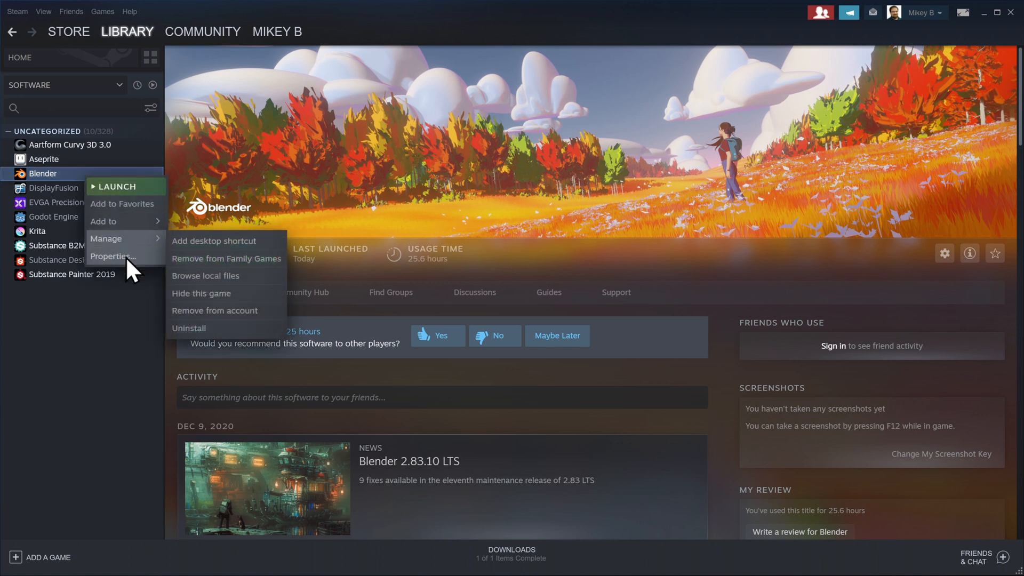
{"action": "left_click", "coordinate": [112, 256]}
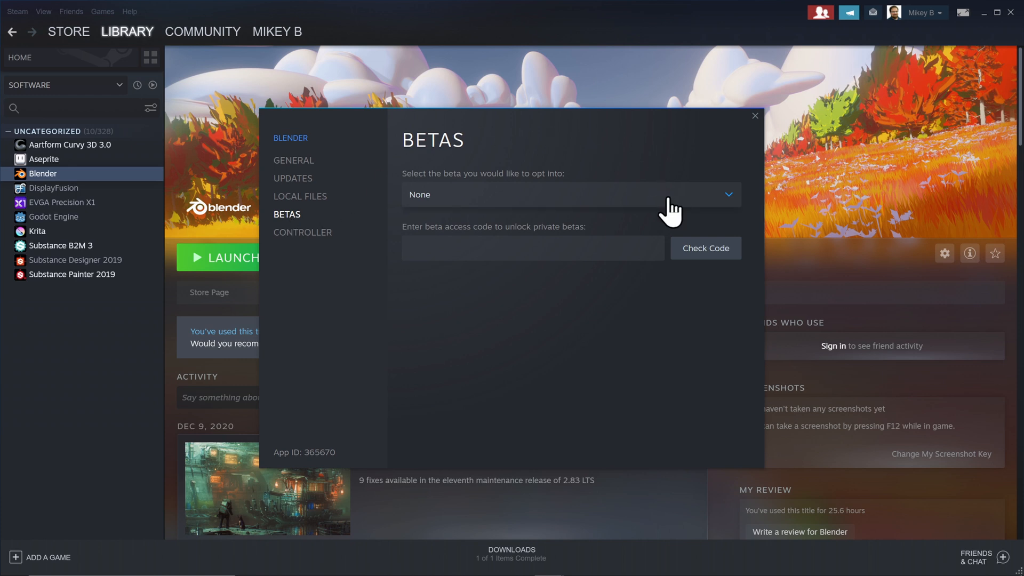
{"action": "left_click", "coordinate": [570, 194]}
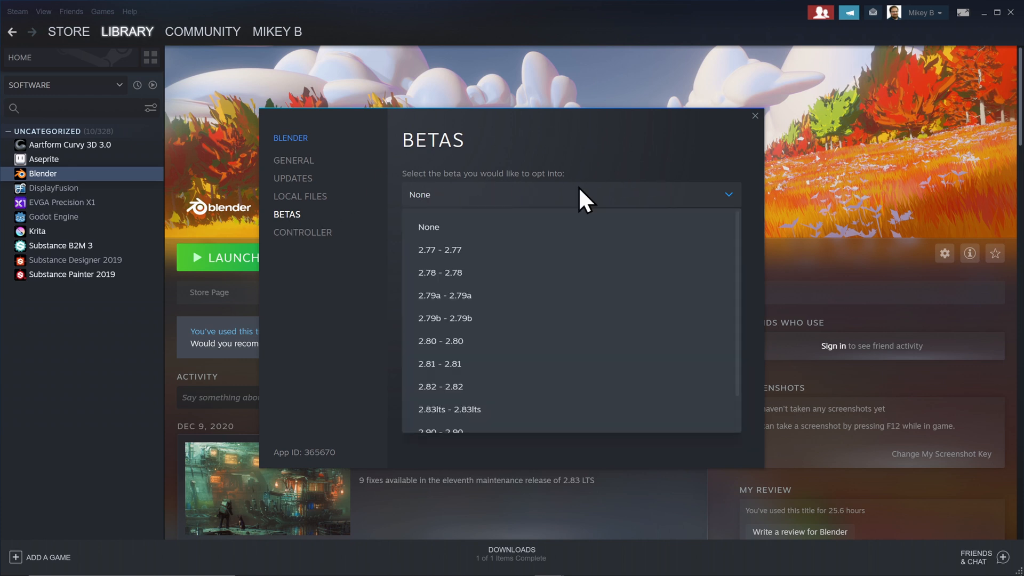
{"action": "mouse_move", "coordinate": [554, 351]}
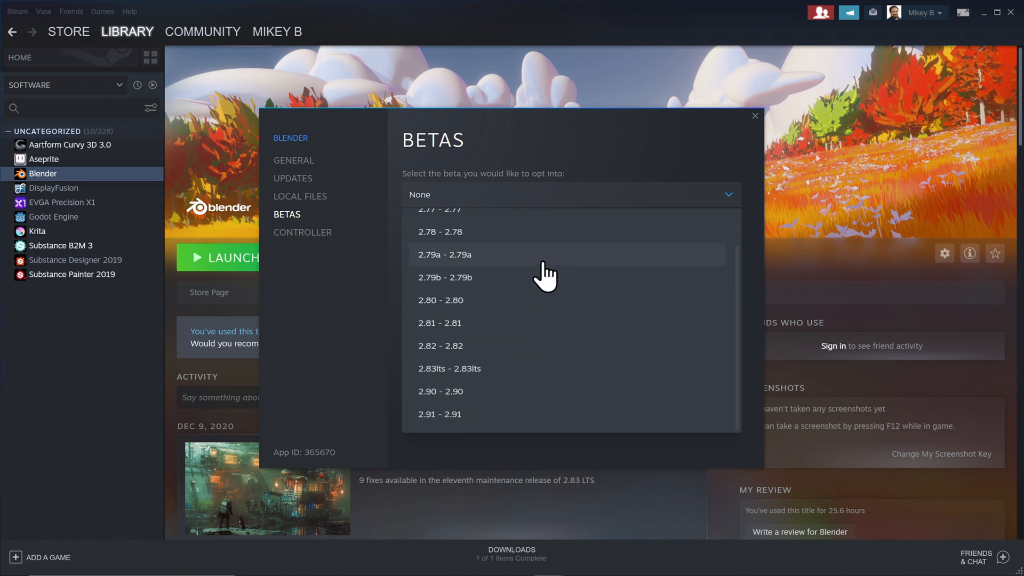
{"action": "mouse_move", "coordinate": [529, 401]}
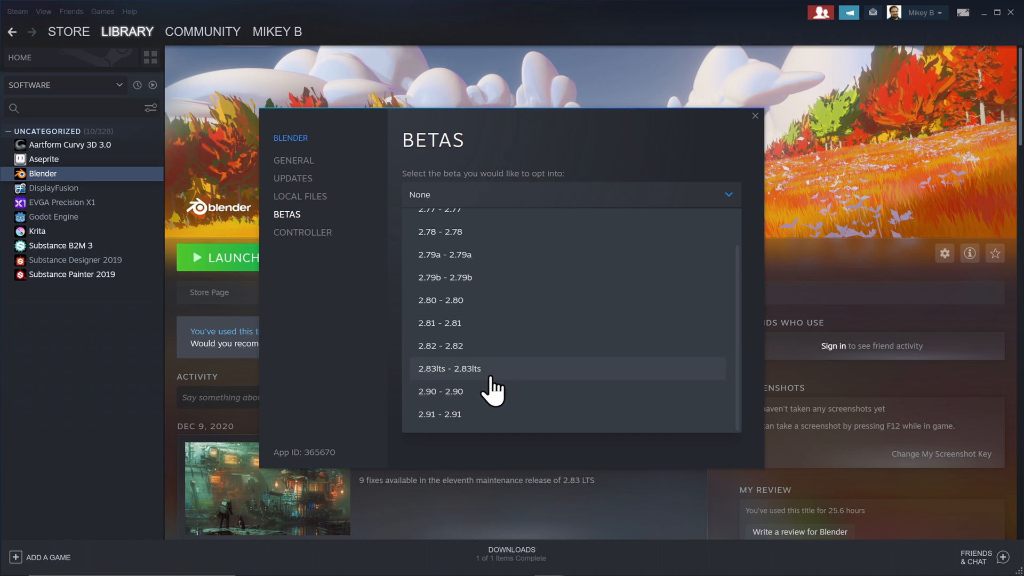
{"action": "left_click", "coordinate": [448, 369]}
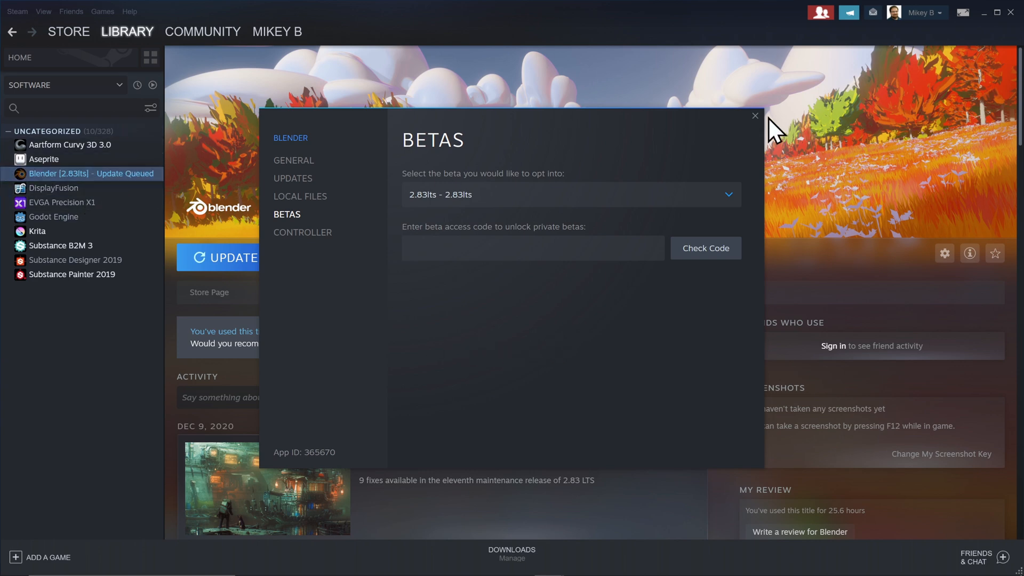
{"action": "left_click", "coordinate": [755, 116]}
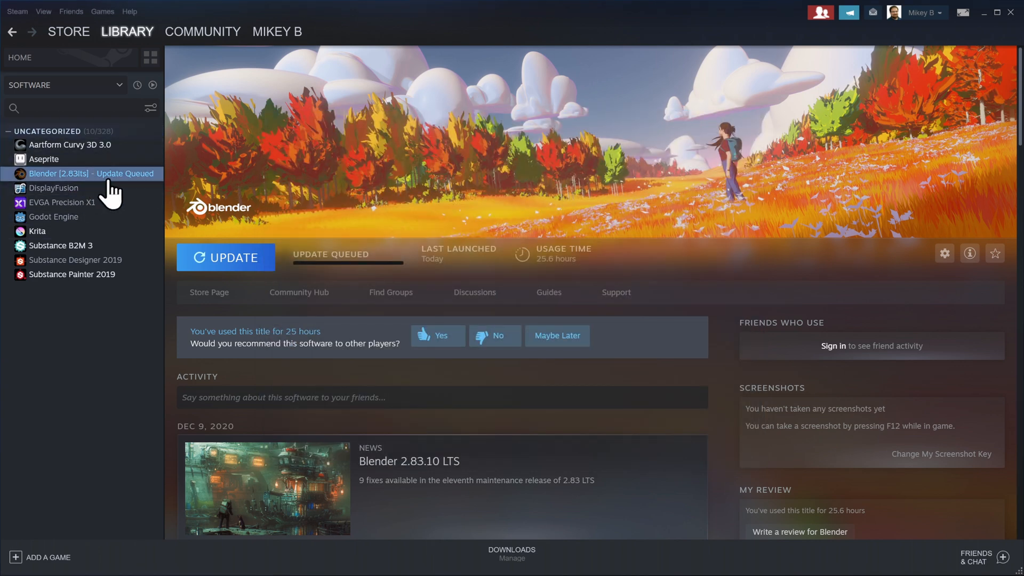
- Select Blender in the library and wait for the 2.83lts update to finish
{"action": "left_click", "coordinate": [225, 257]}
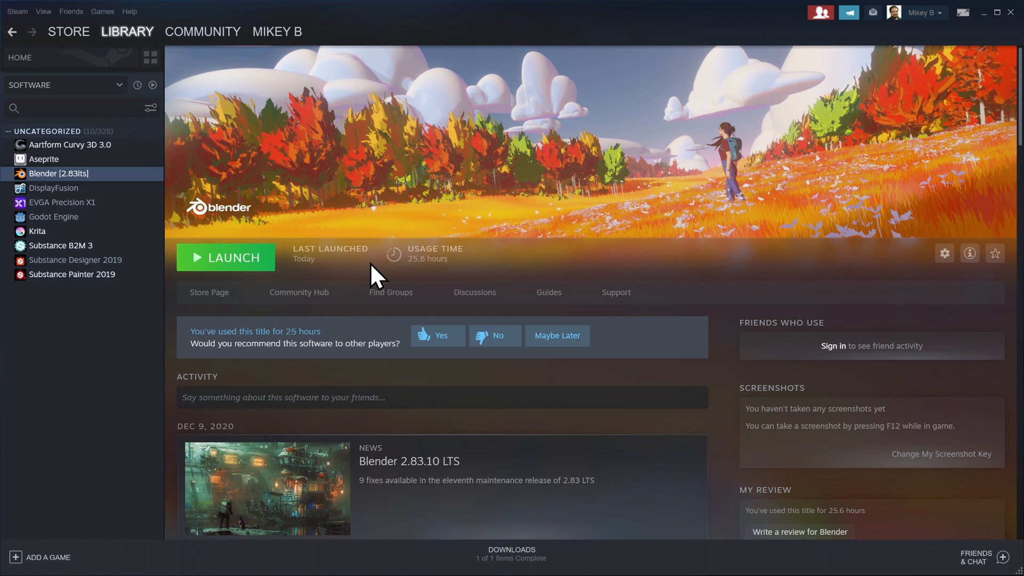
{"action": "mouse_move", "coordinate": [251, 271]}
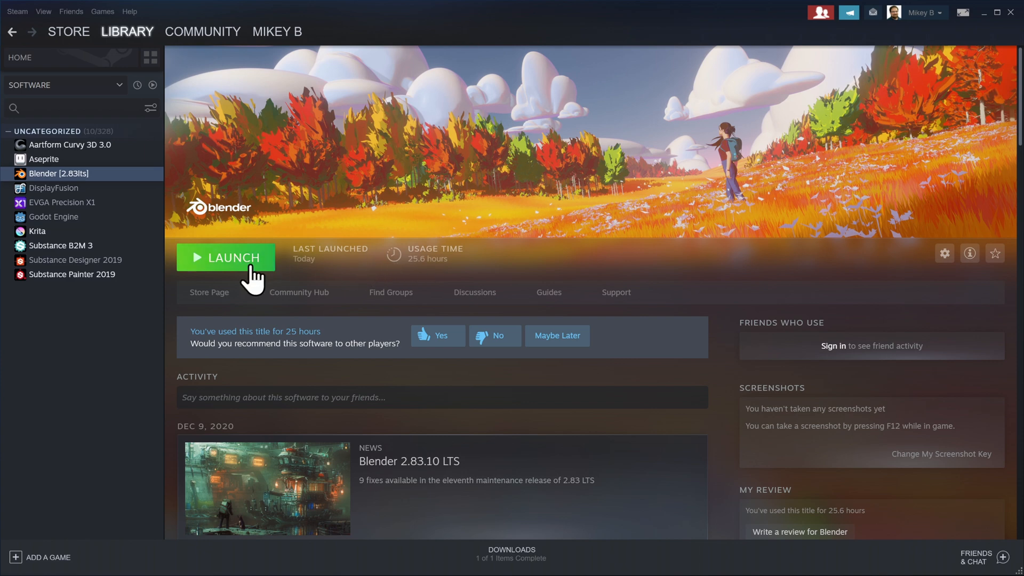
- Launch Blender, confirm the splash shows v2.83.10, then quit
{"action": "left_click", "coordinate": [225, 257]}
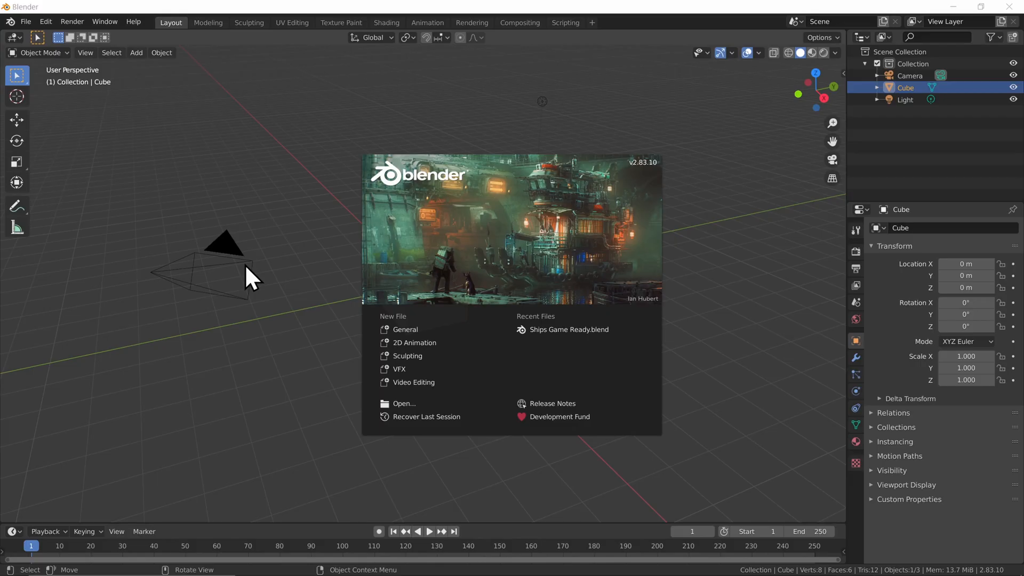
{"action": "mouse_move", "coordinate": [651, 190]}
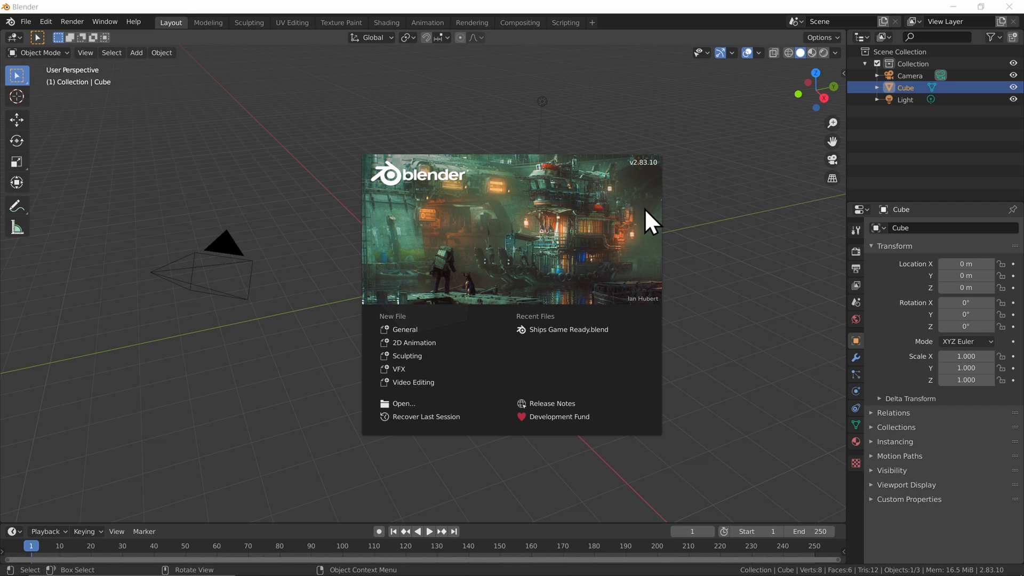
{"action": "mouse_move", "coordinate": [909, 91]}
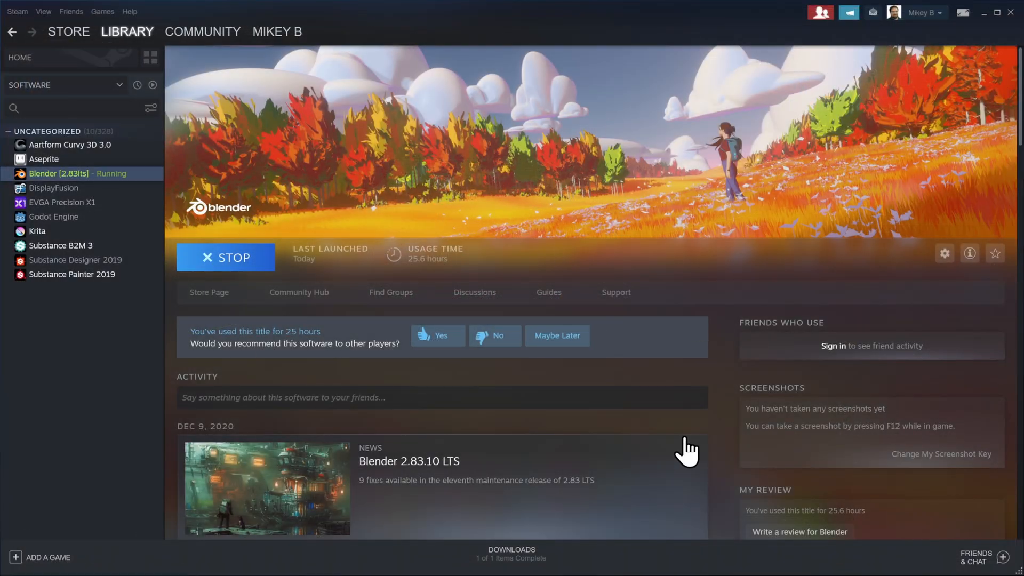
{"action": "left_click", "coordinate": [224, 256]}
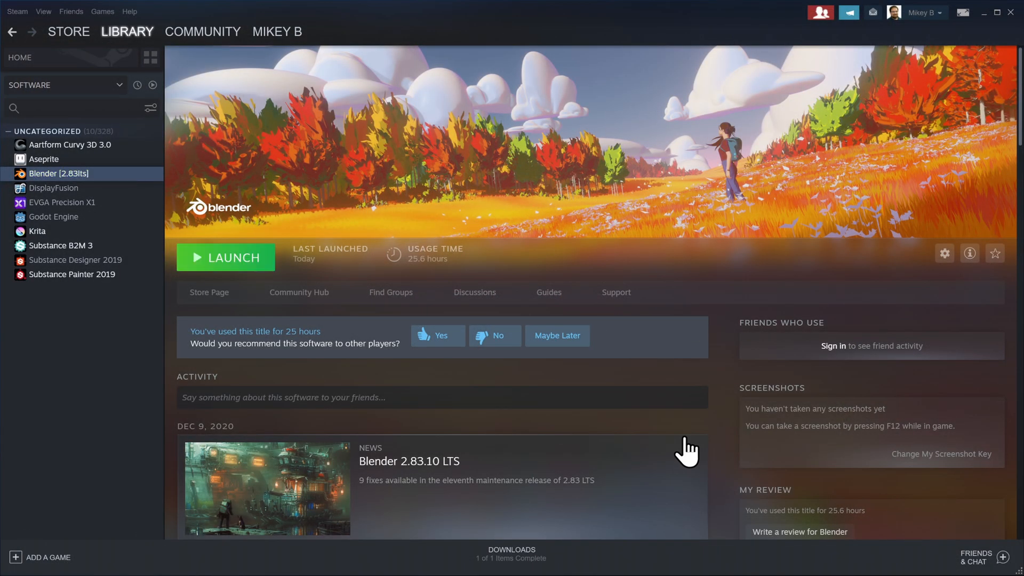